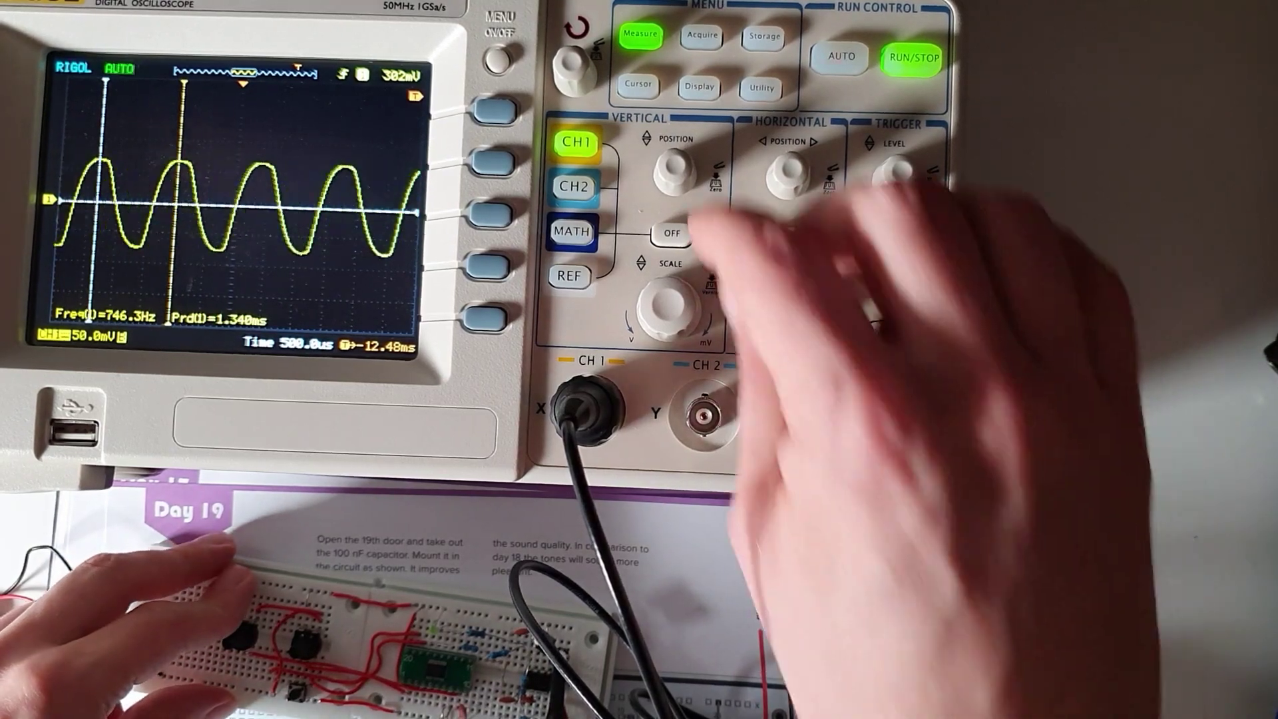
click(912, 56)
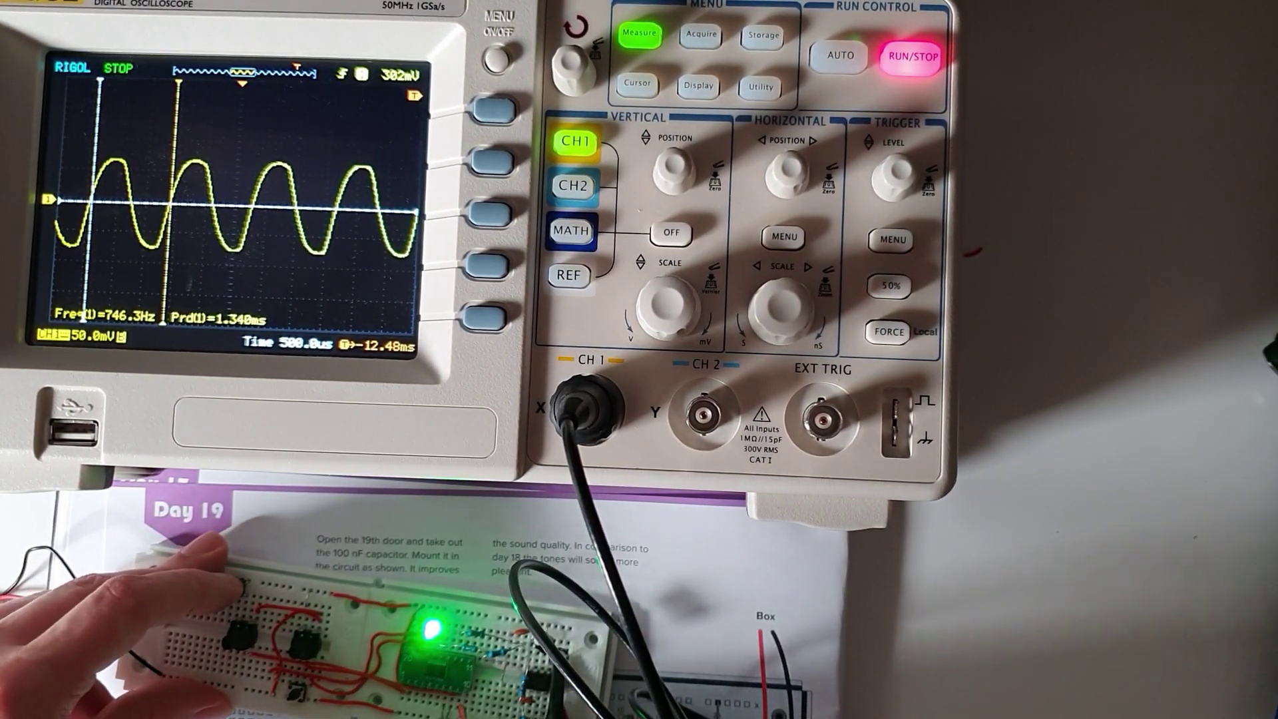
click(910, 57)
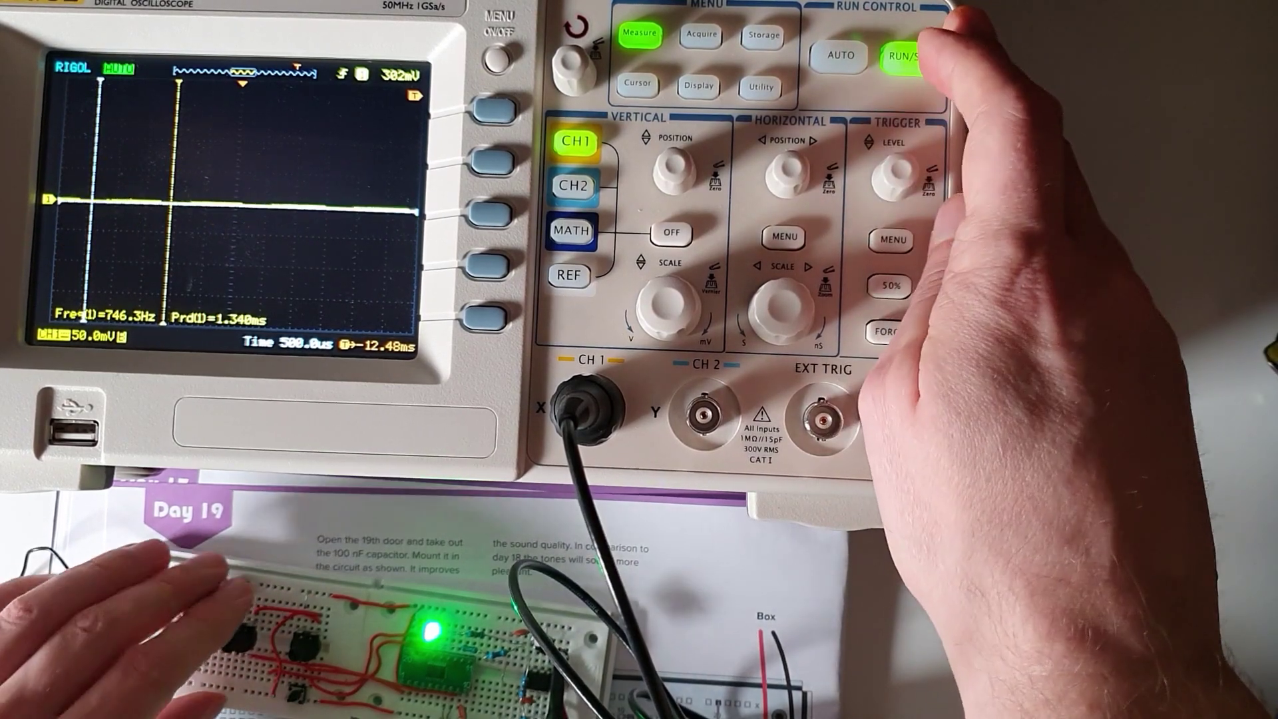
click(909, 56)
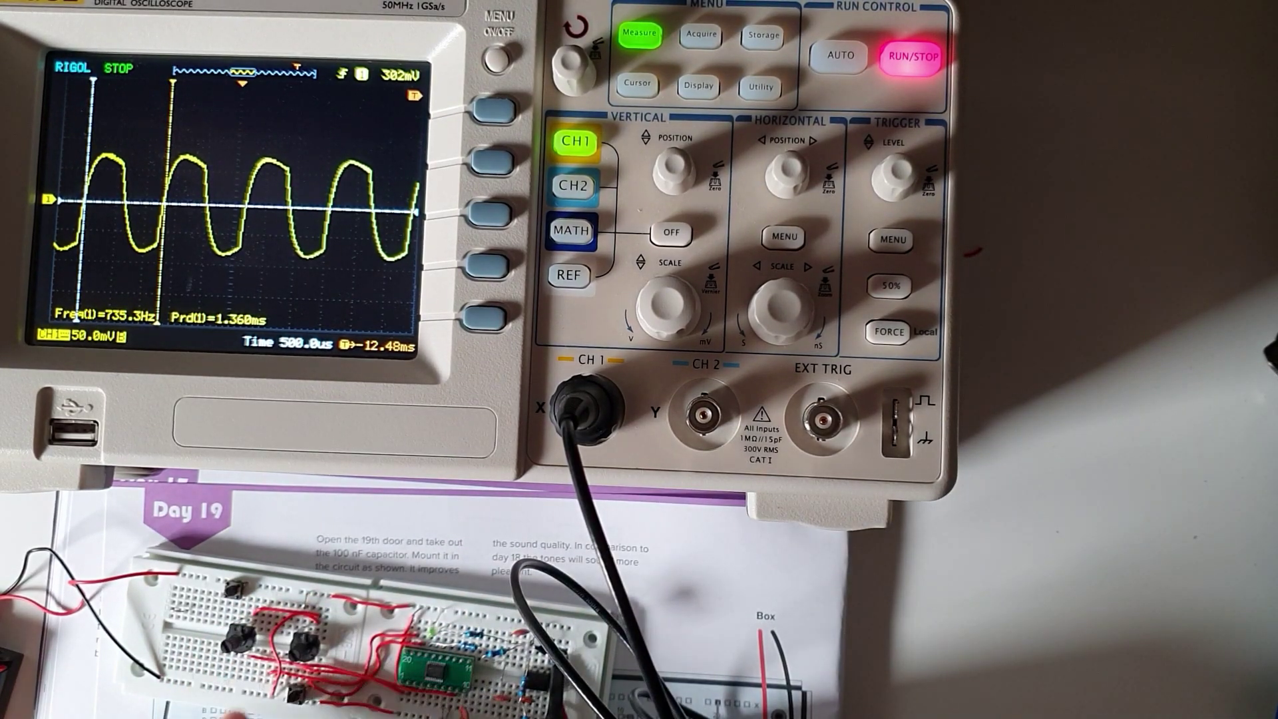
click(913, 56)
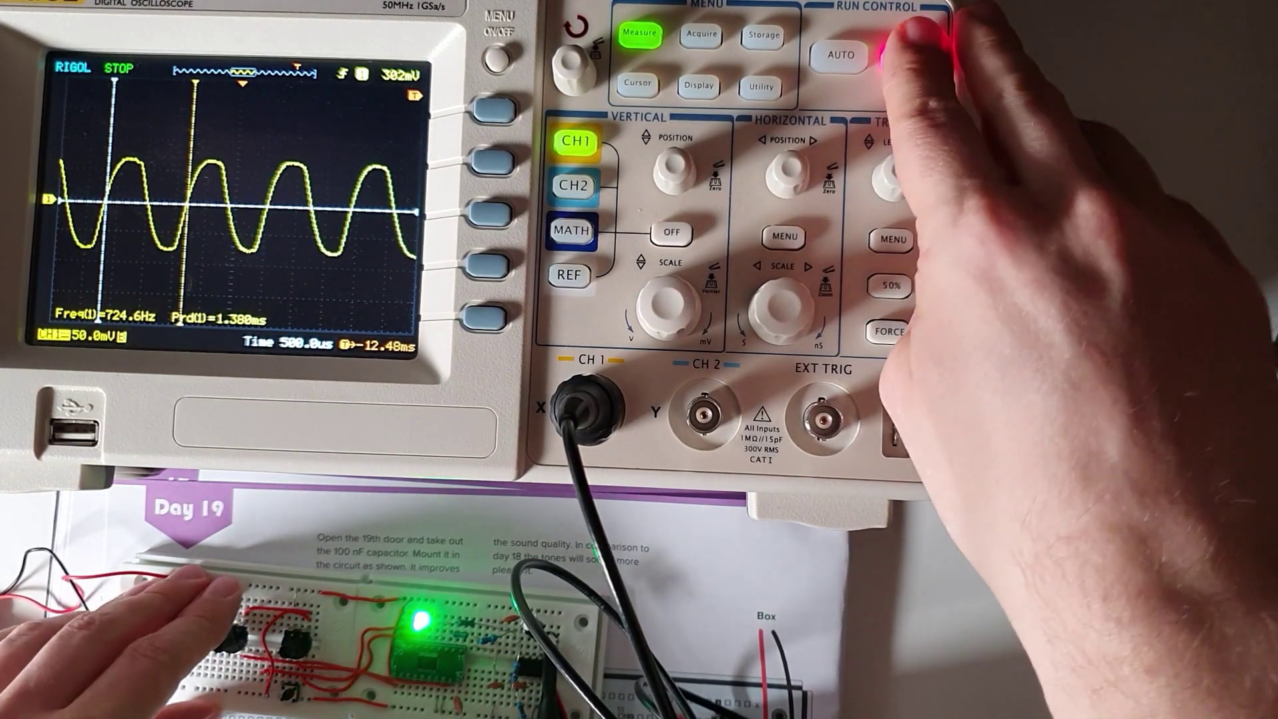
click(911, 70)
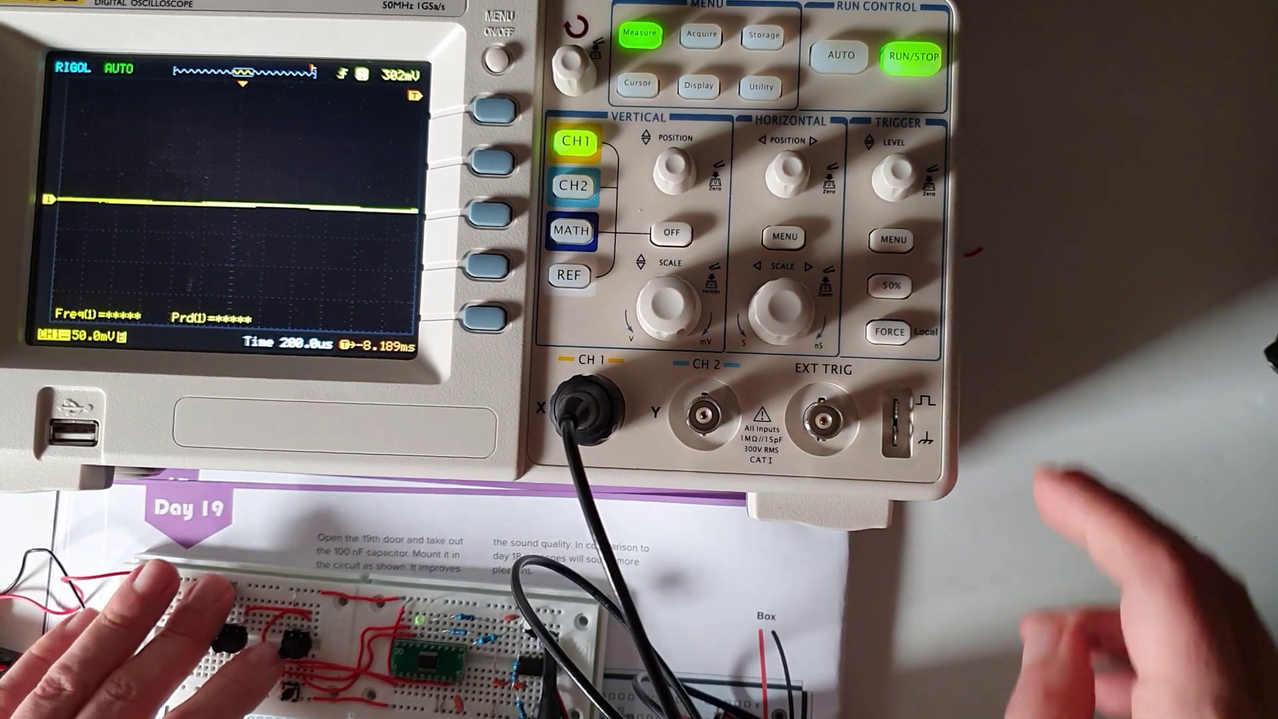
click(911, 56)
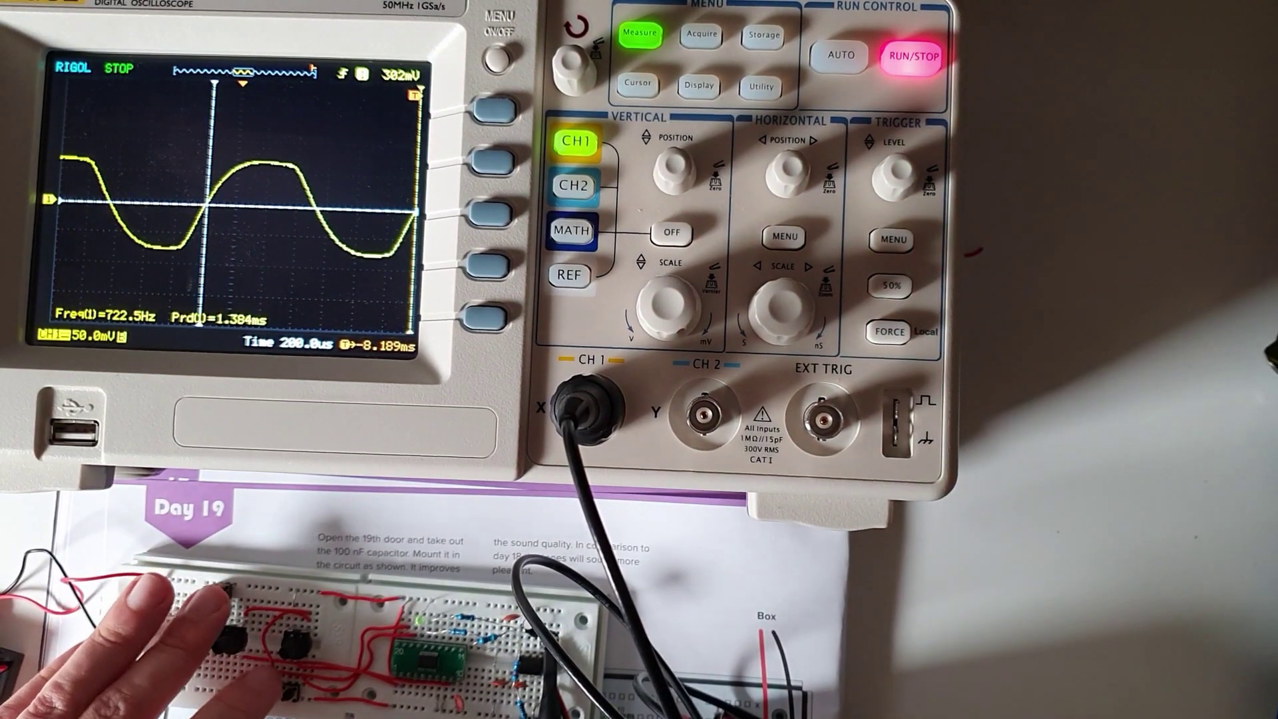